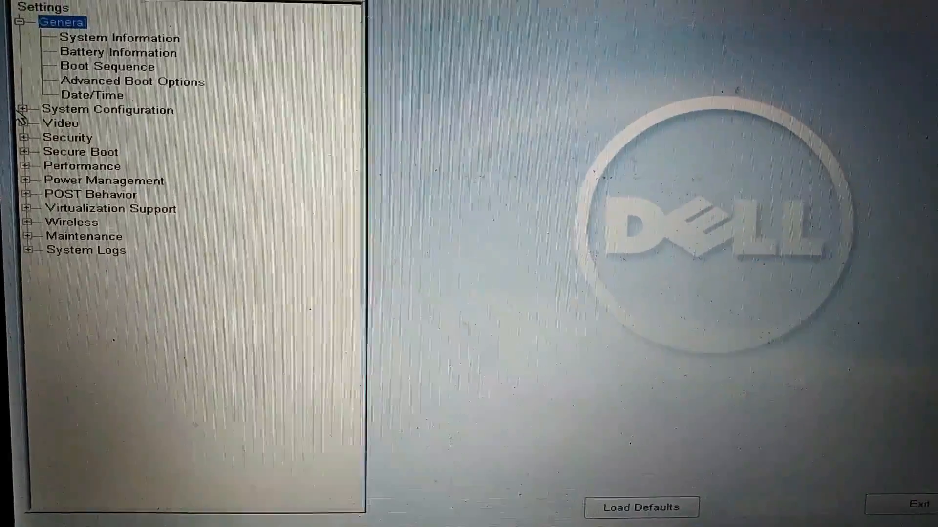
Expand System Configuration and select Integrated NIC, showing the LAN controller at Enabled w/PXE.
left_click(27, 110)
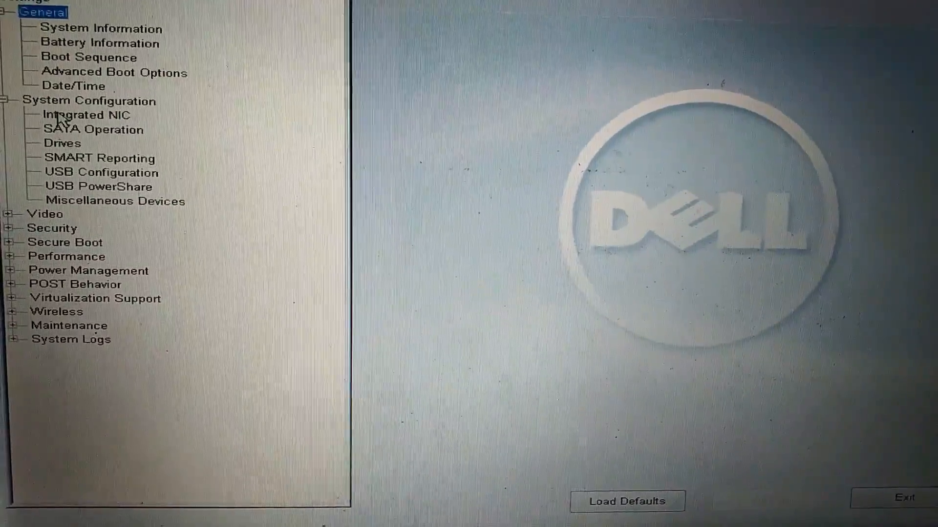
left_click(91, 115)
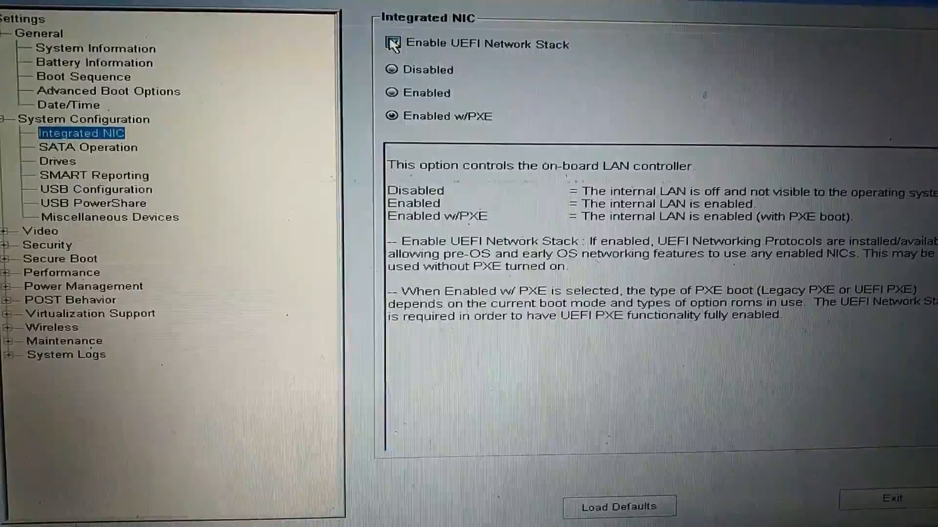
Tick Enable UEFI Network Stack for the PXE-enabled NIC and apply the change.
left_click(394, 43)
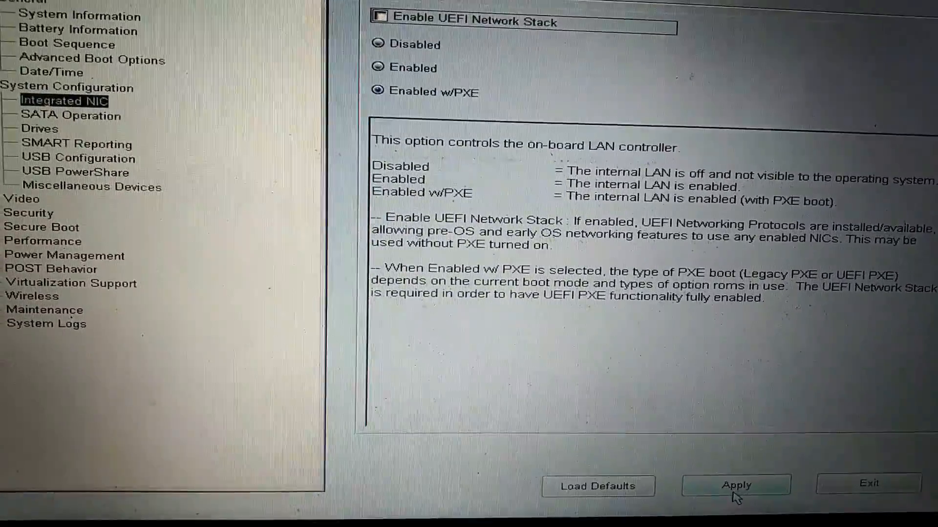
left_click(734, 485)
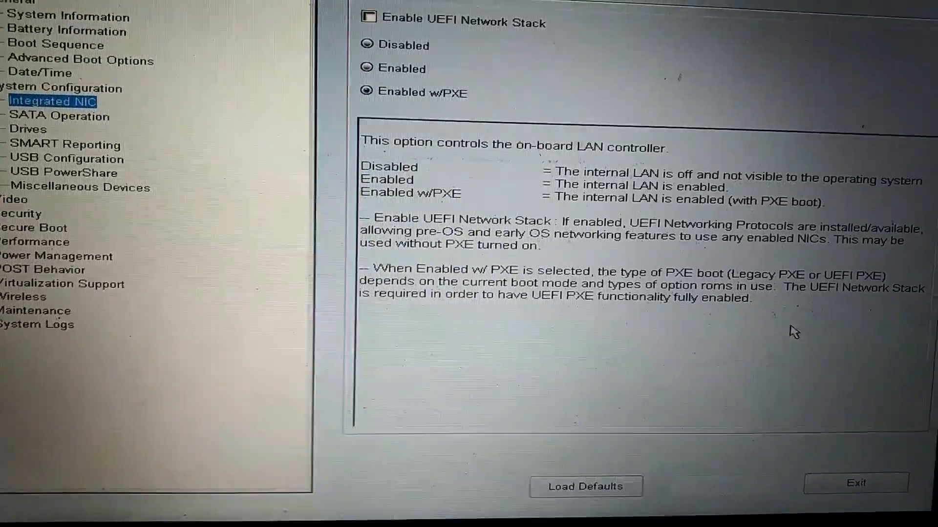